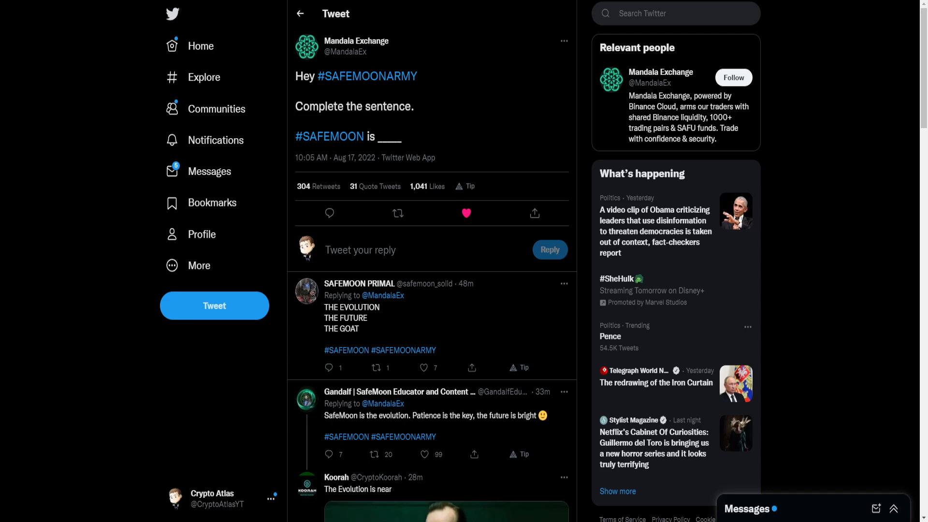
Select the underscore blank after '#SAFEMOON is' in Mandala Exchange's tweet
left_click(423, 454)
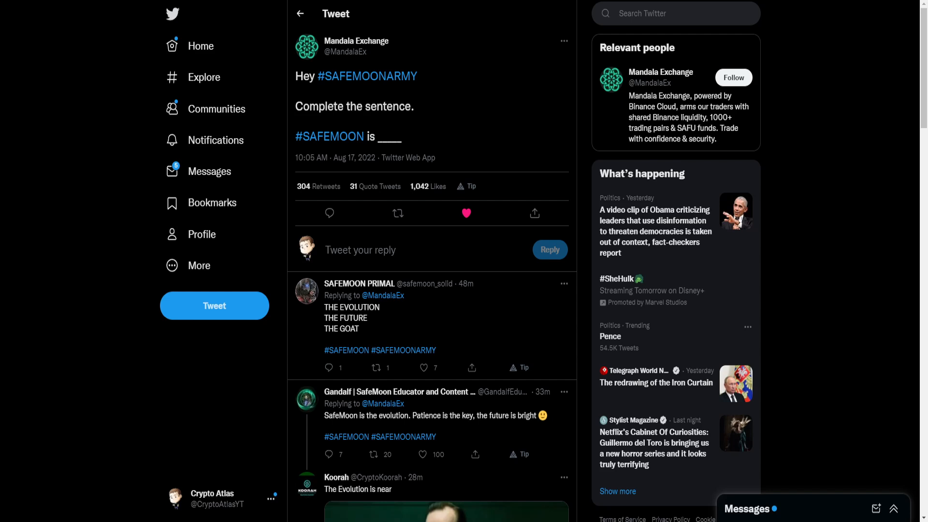
left_click(423, 454)
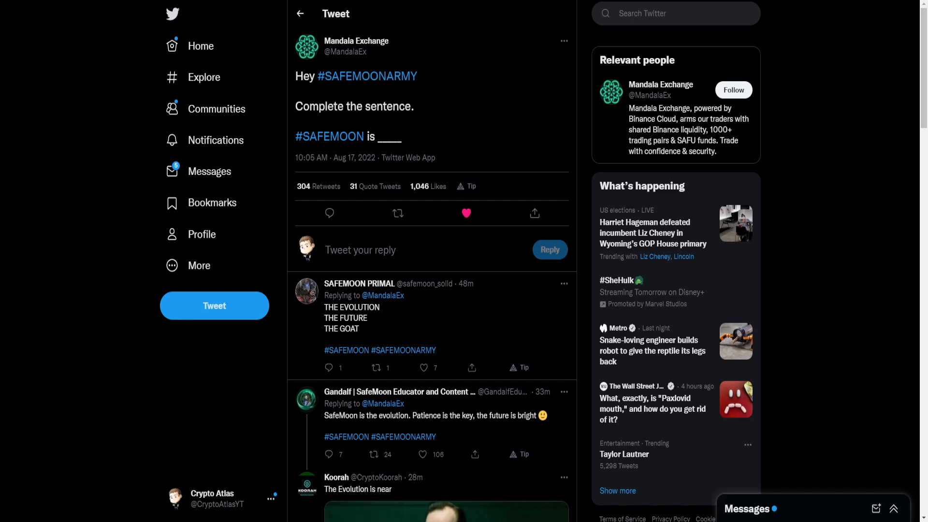
left_click(397, 212)
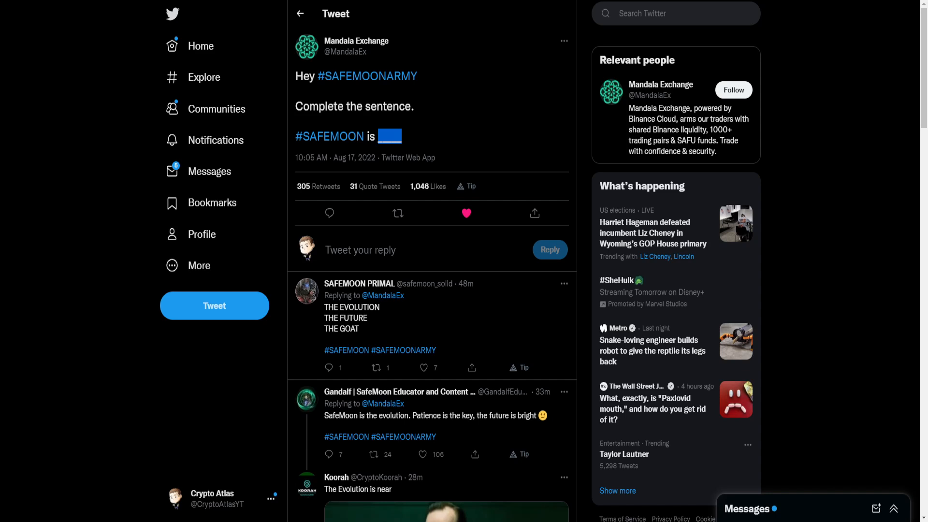
left_click(397, 212)
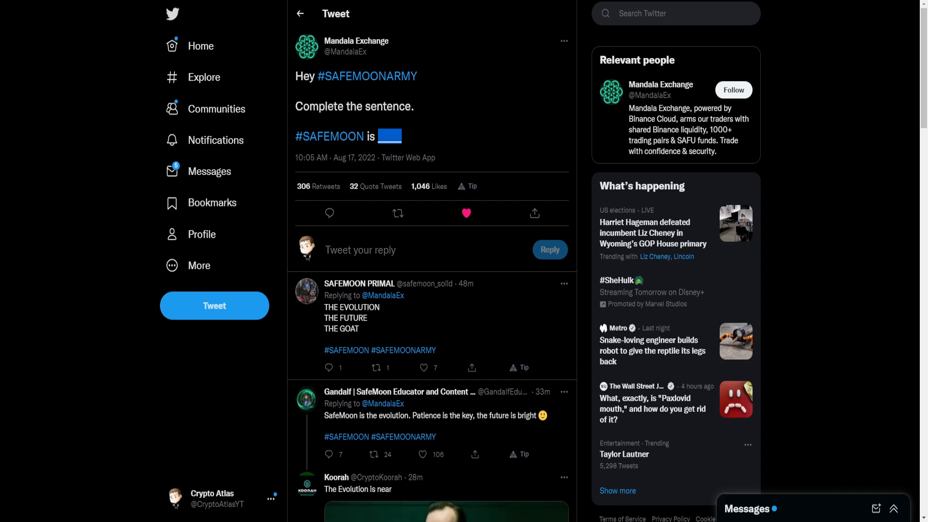
left_click(422, 455)
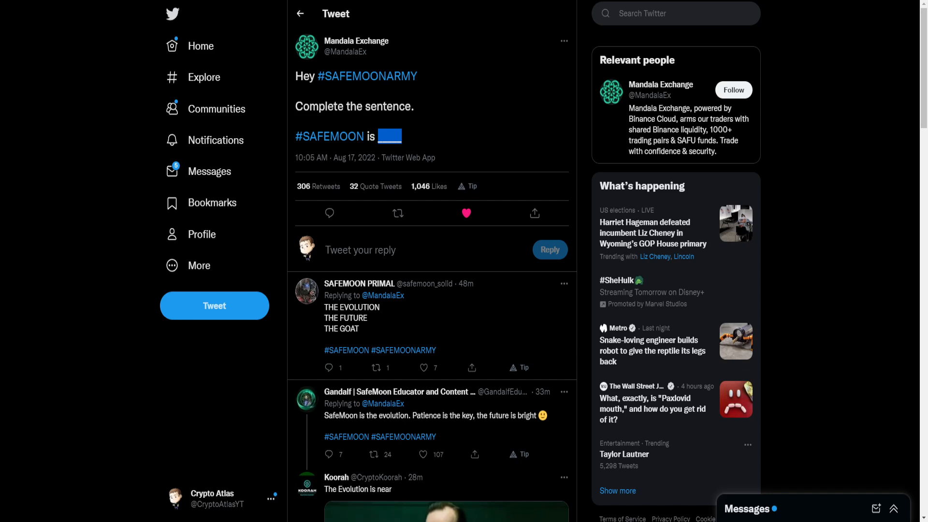